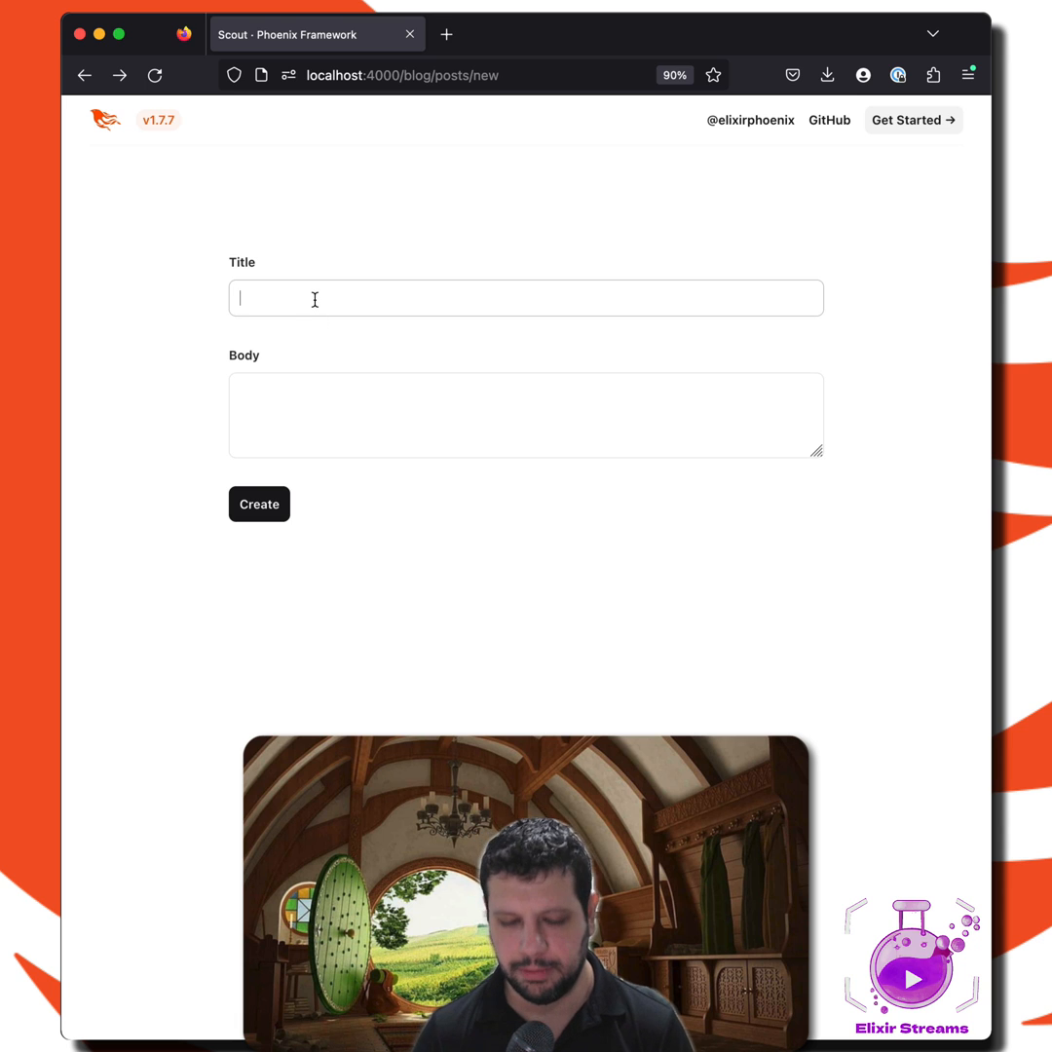
Submit the post titled 'The Return of the King' with an empty body, triggering 'can't be blank'.
text(The R)
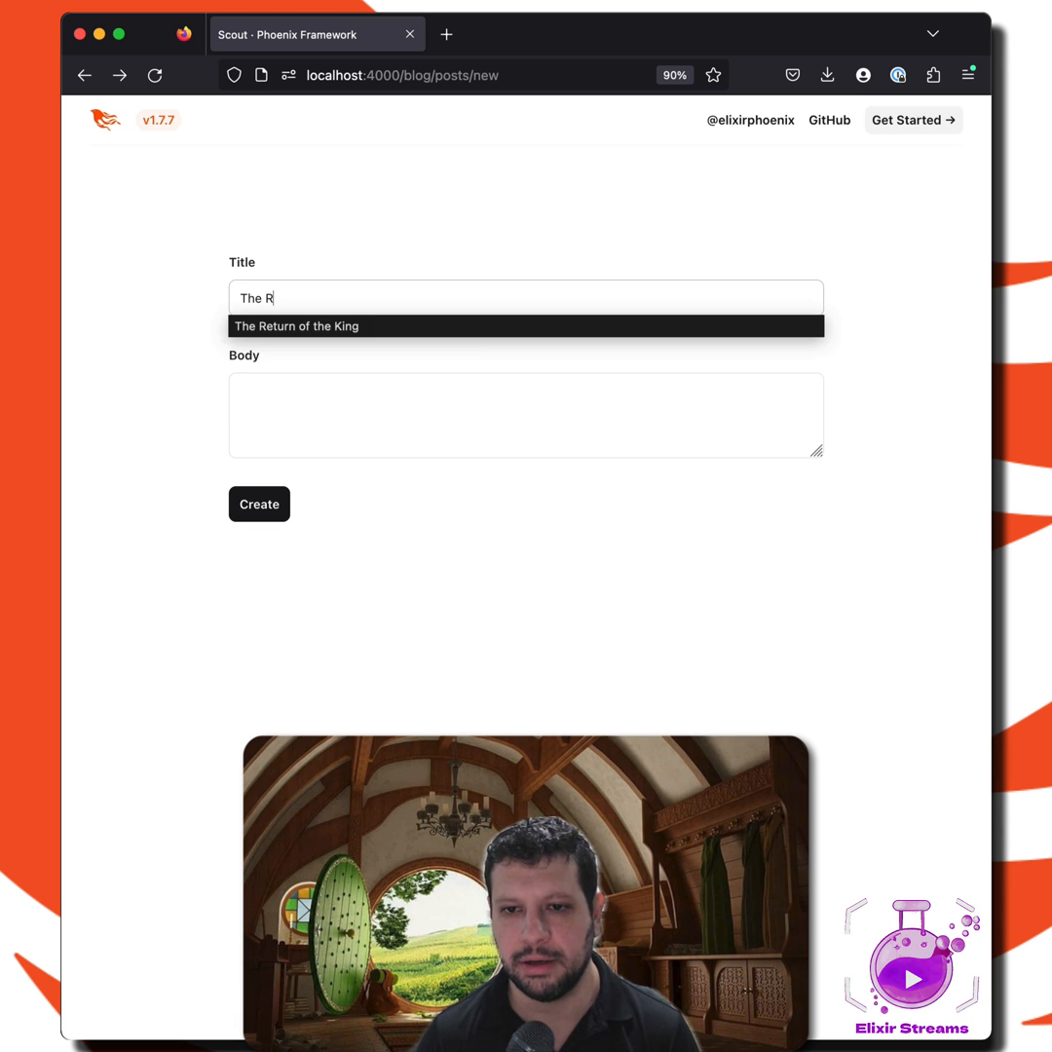
text(asdfasdf)
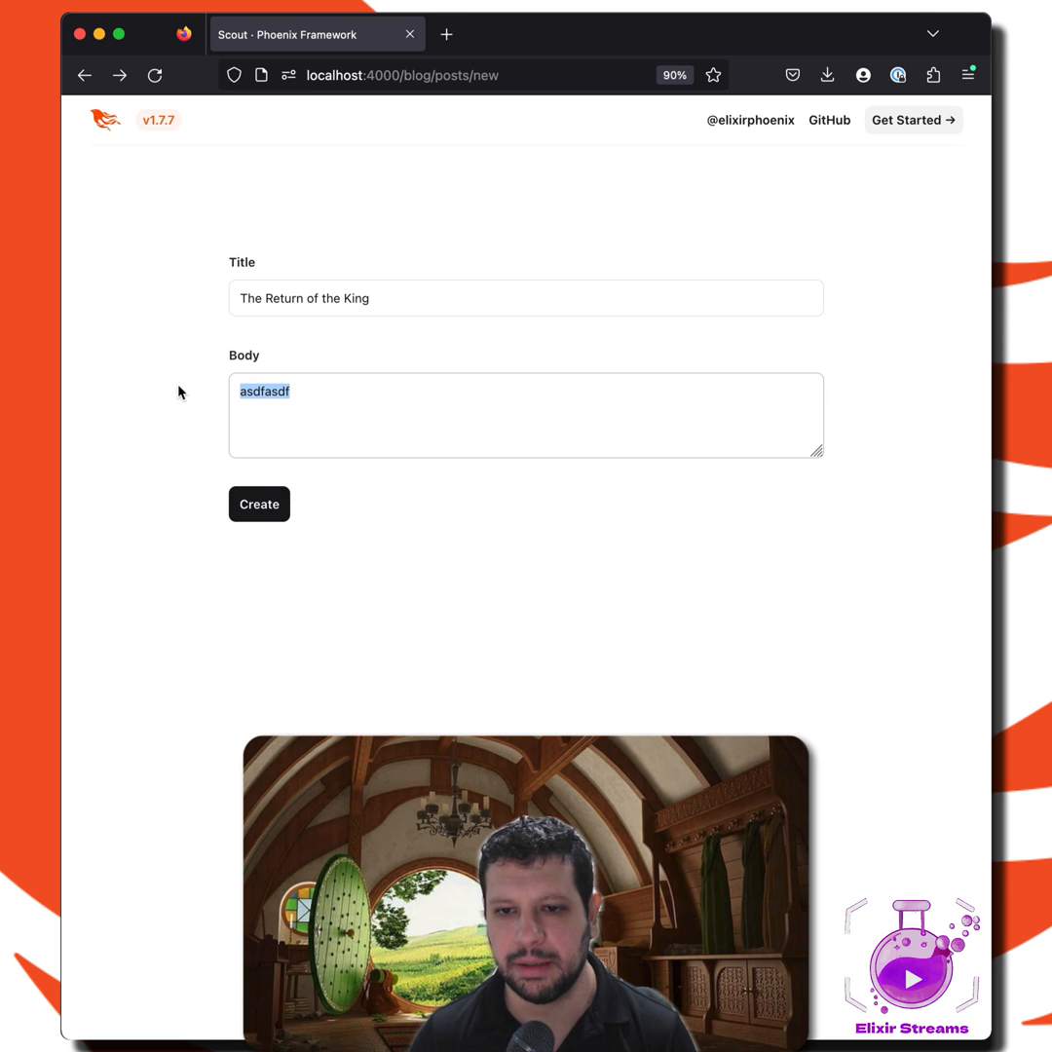
key(Delete)
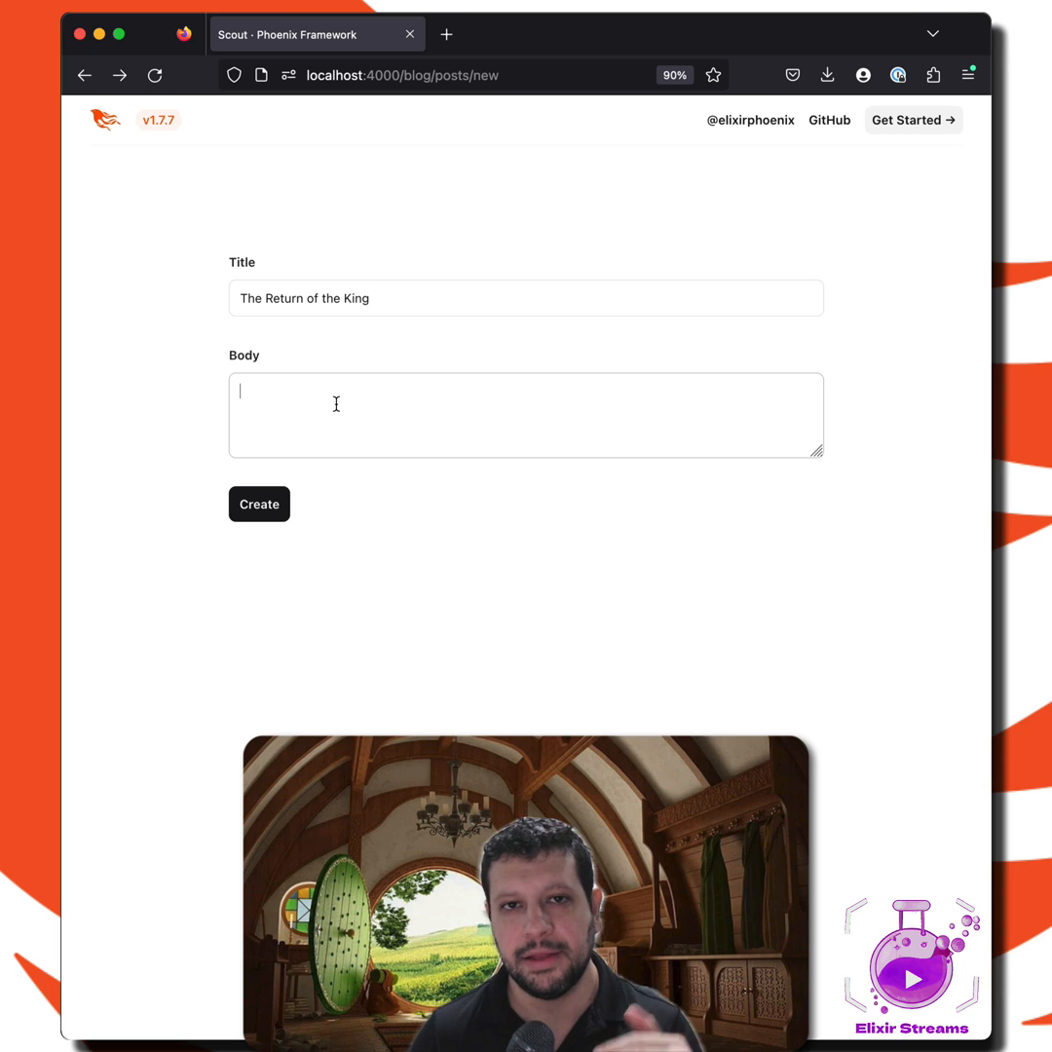
click(258, 504)
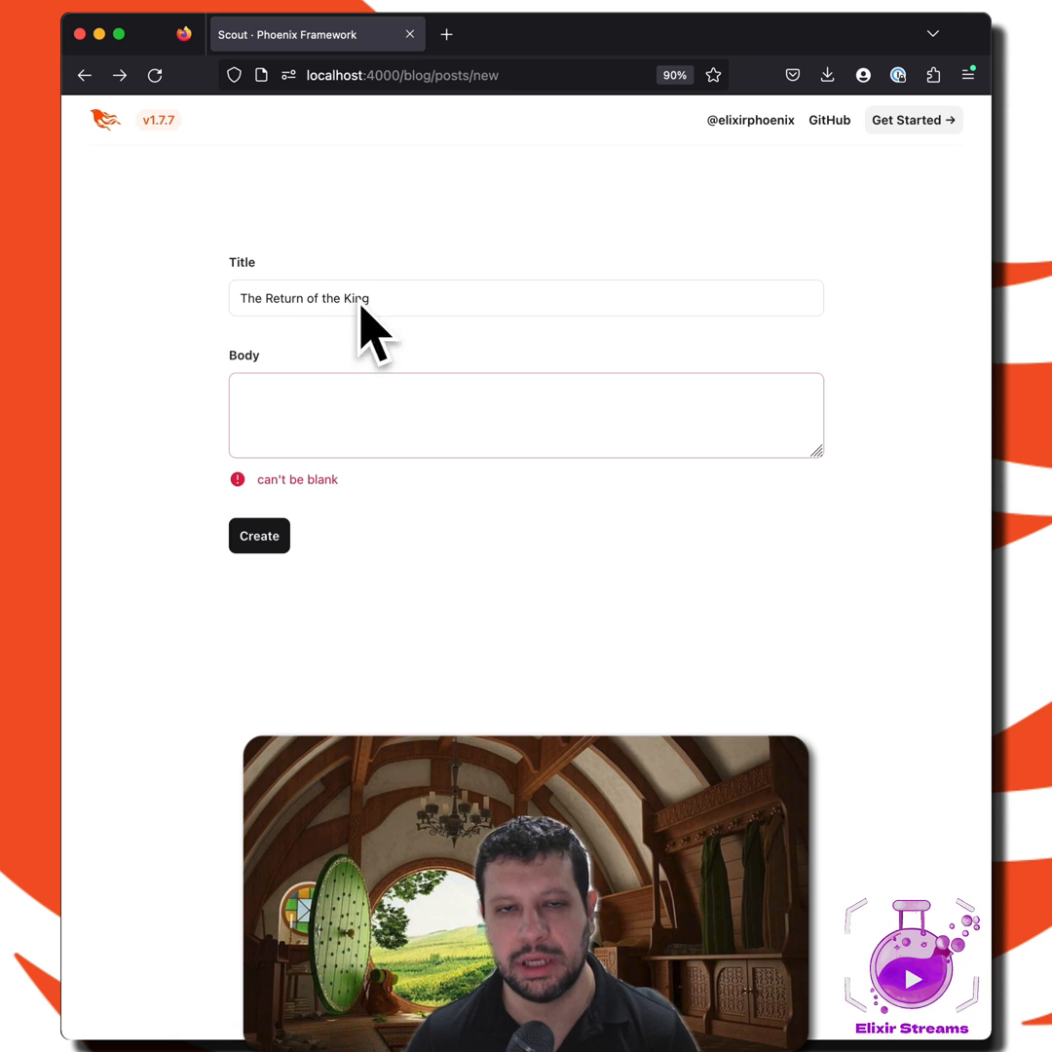
mouse_move(359, 304)
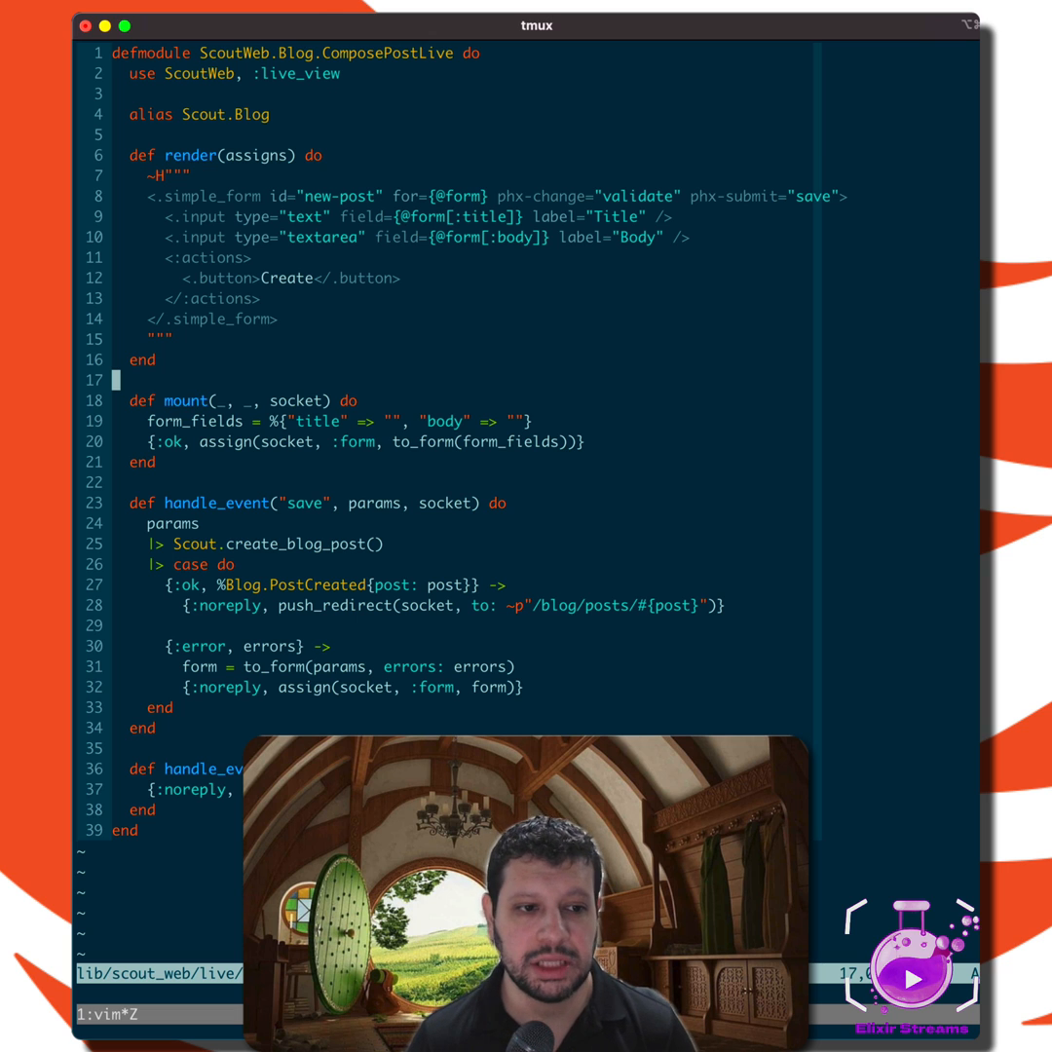
key(k)
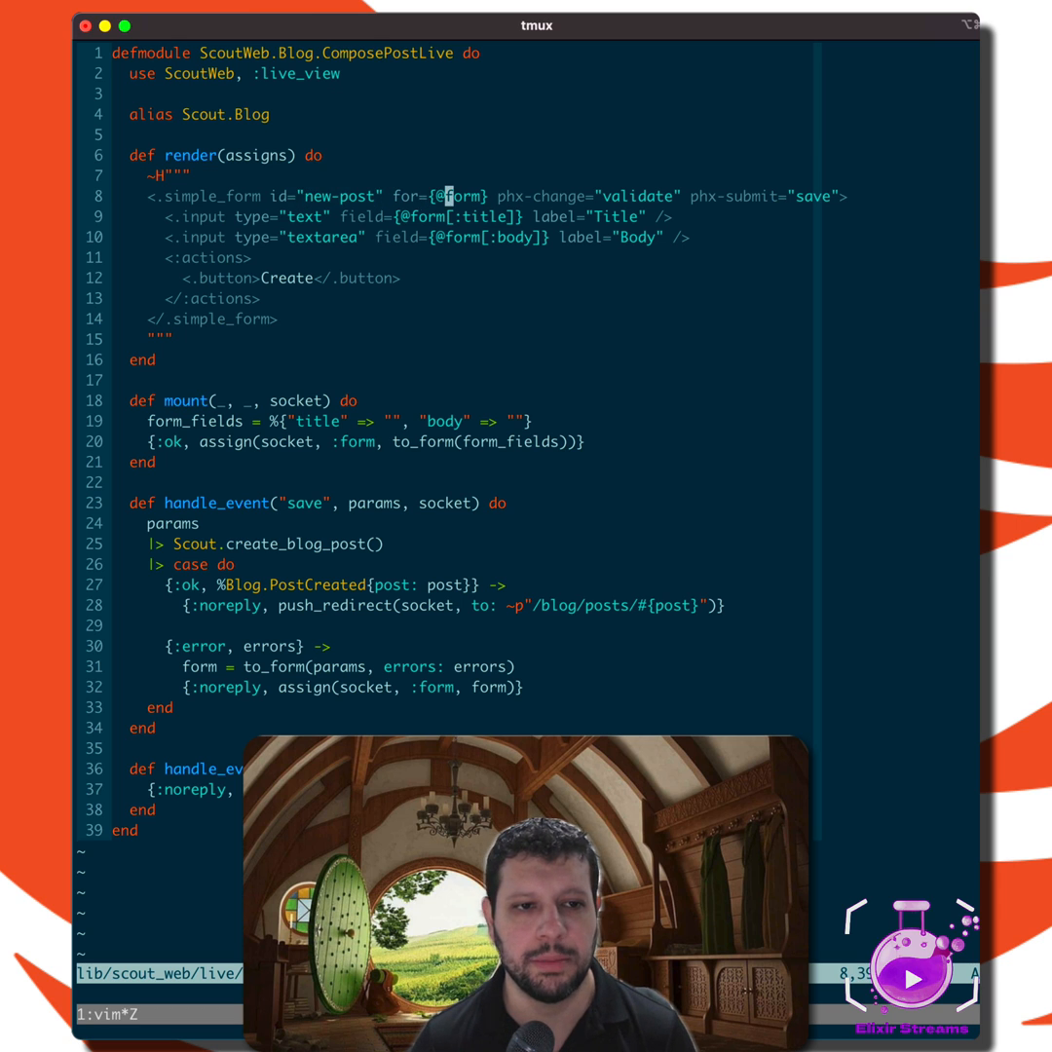
key(V)
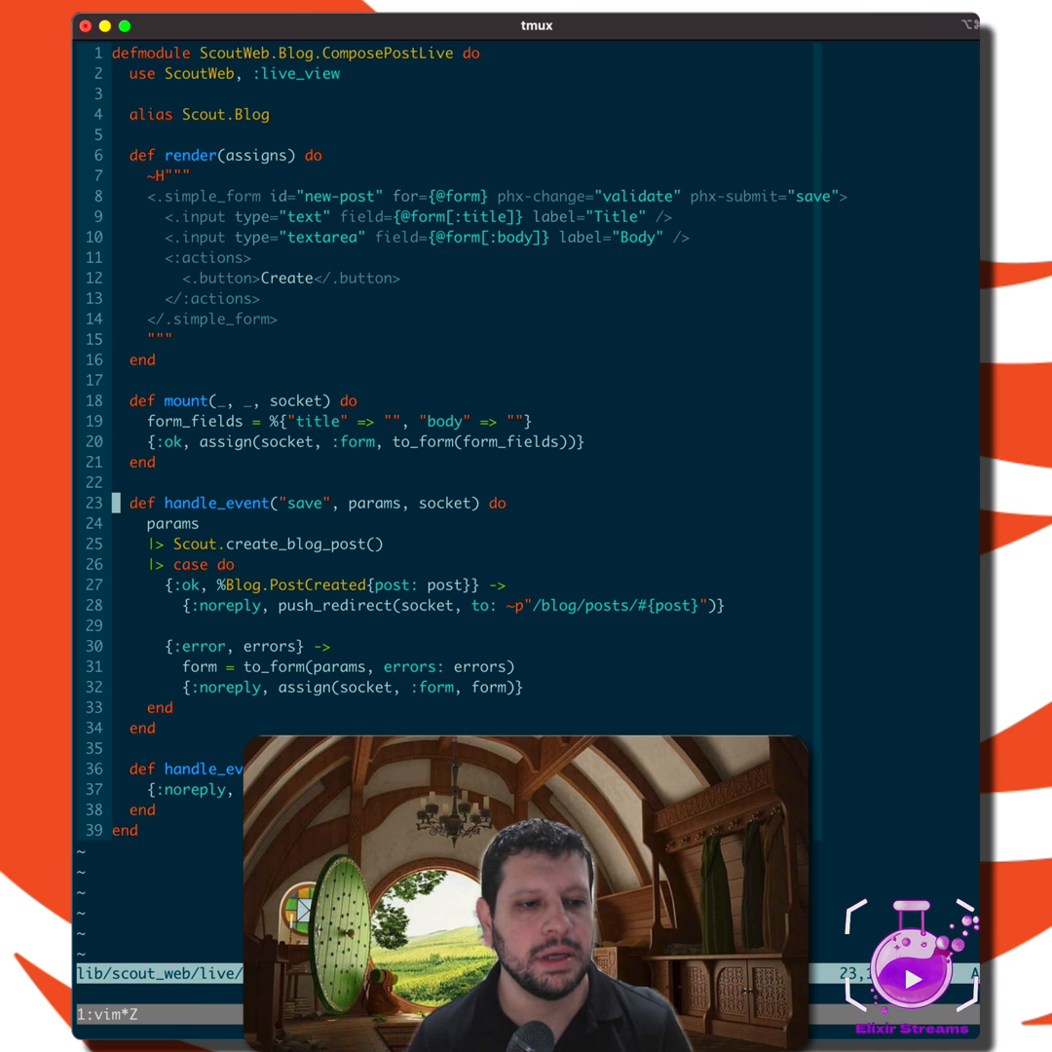
Mark the save handler's error branch and change 'errors' to 'changeset'.
key(V)
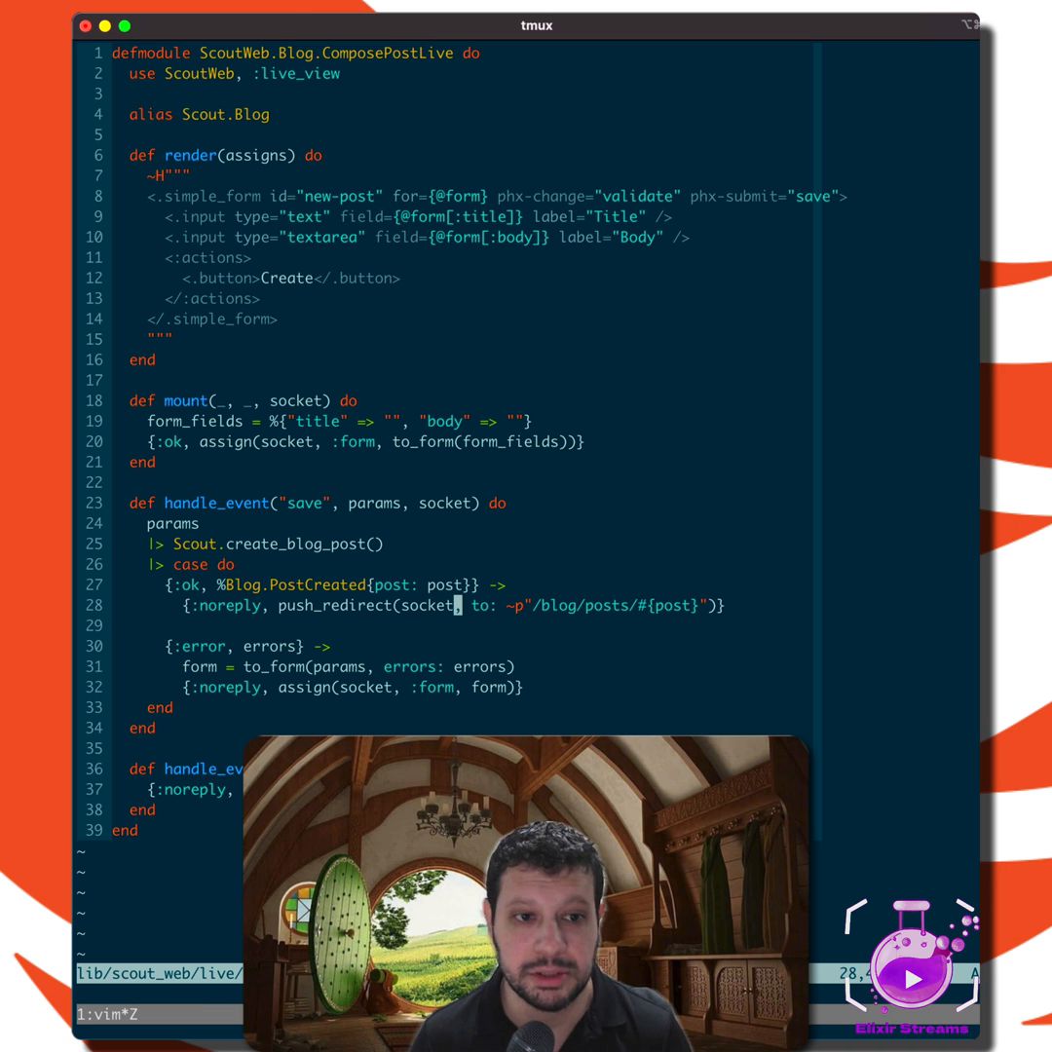
key(V)
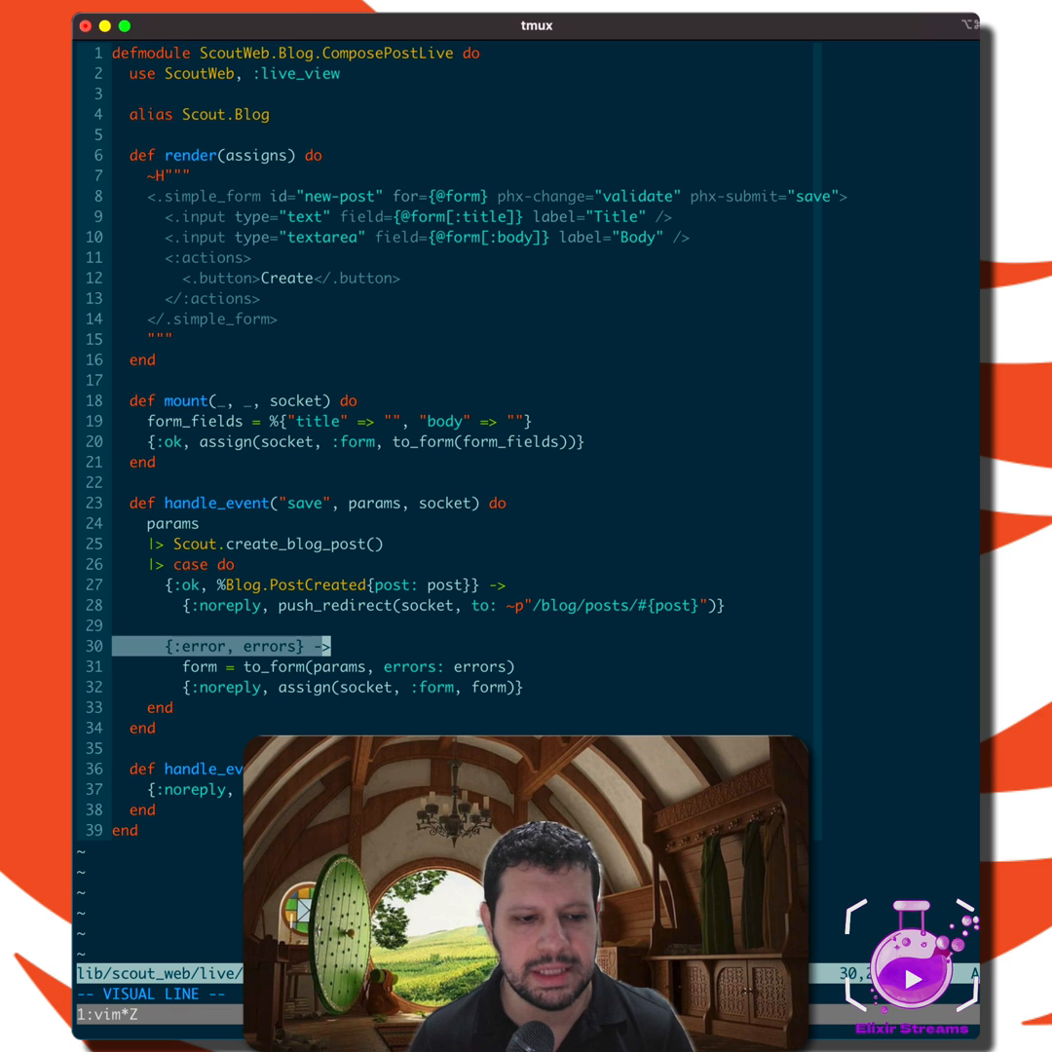
text(chan)
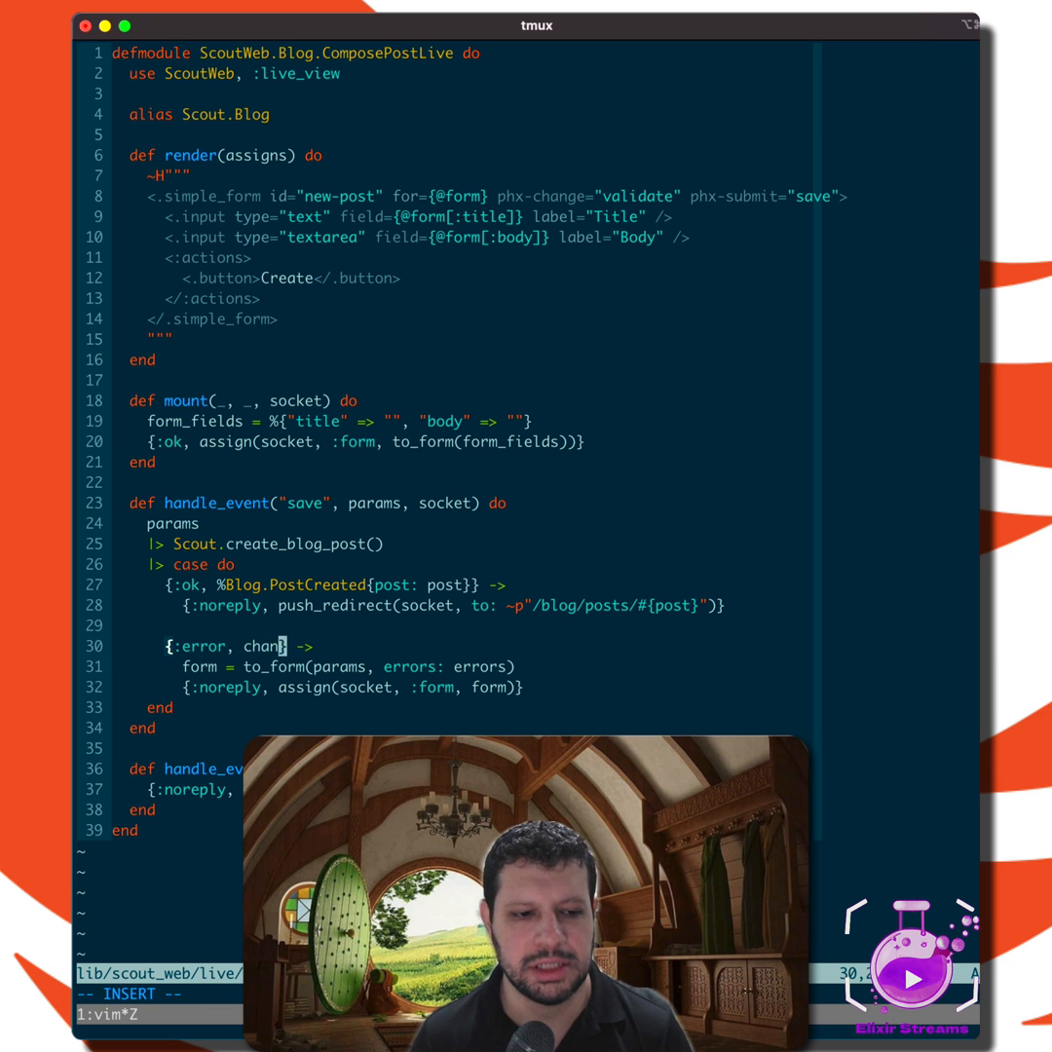
text(geset)
text(# errors = [)
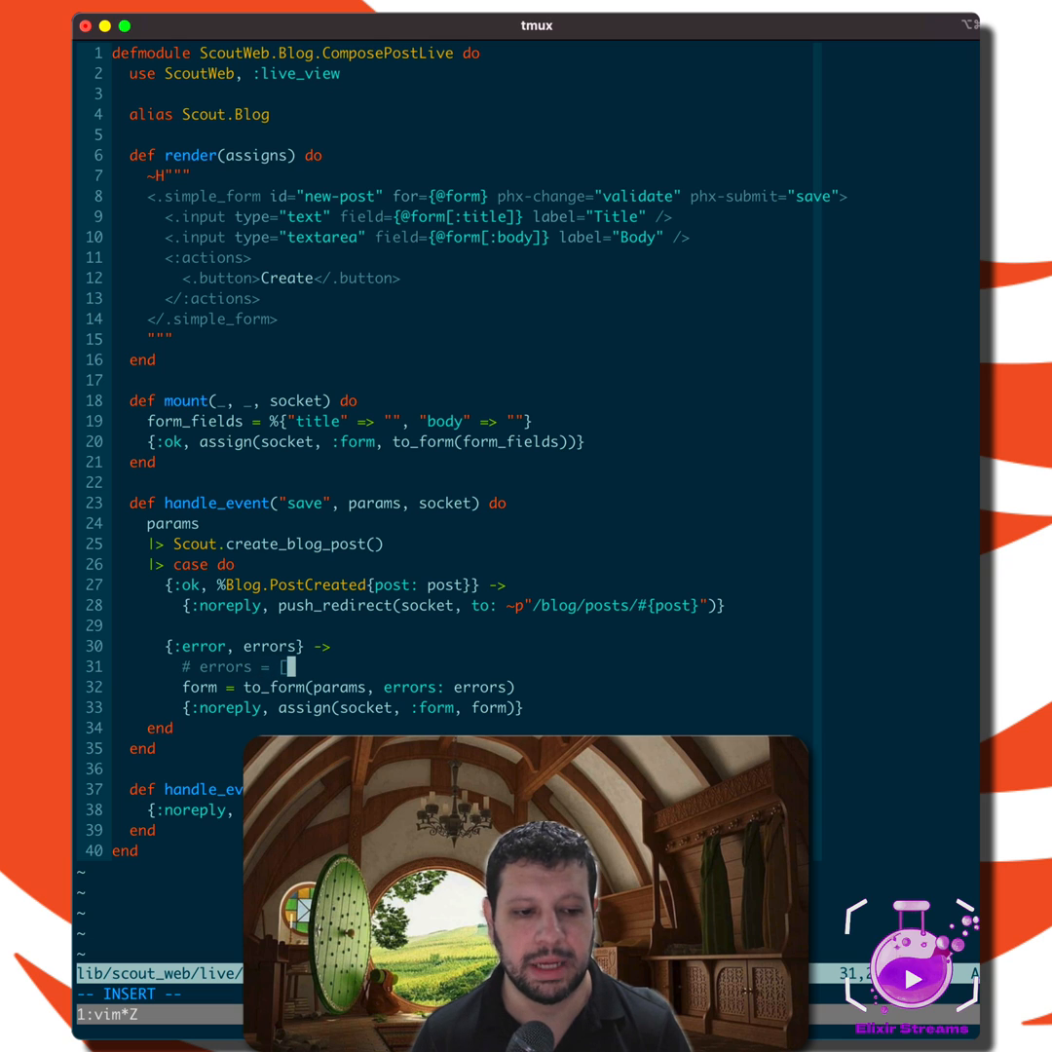
Finish the comment '# errors = [title: "can't be blank"]' and select the params passed to to_form.
text(title: "can't be blank)
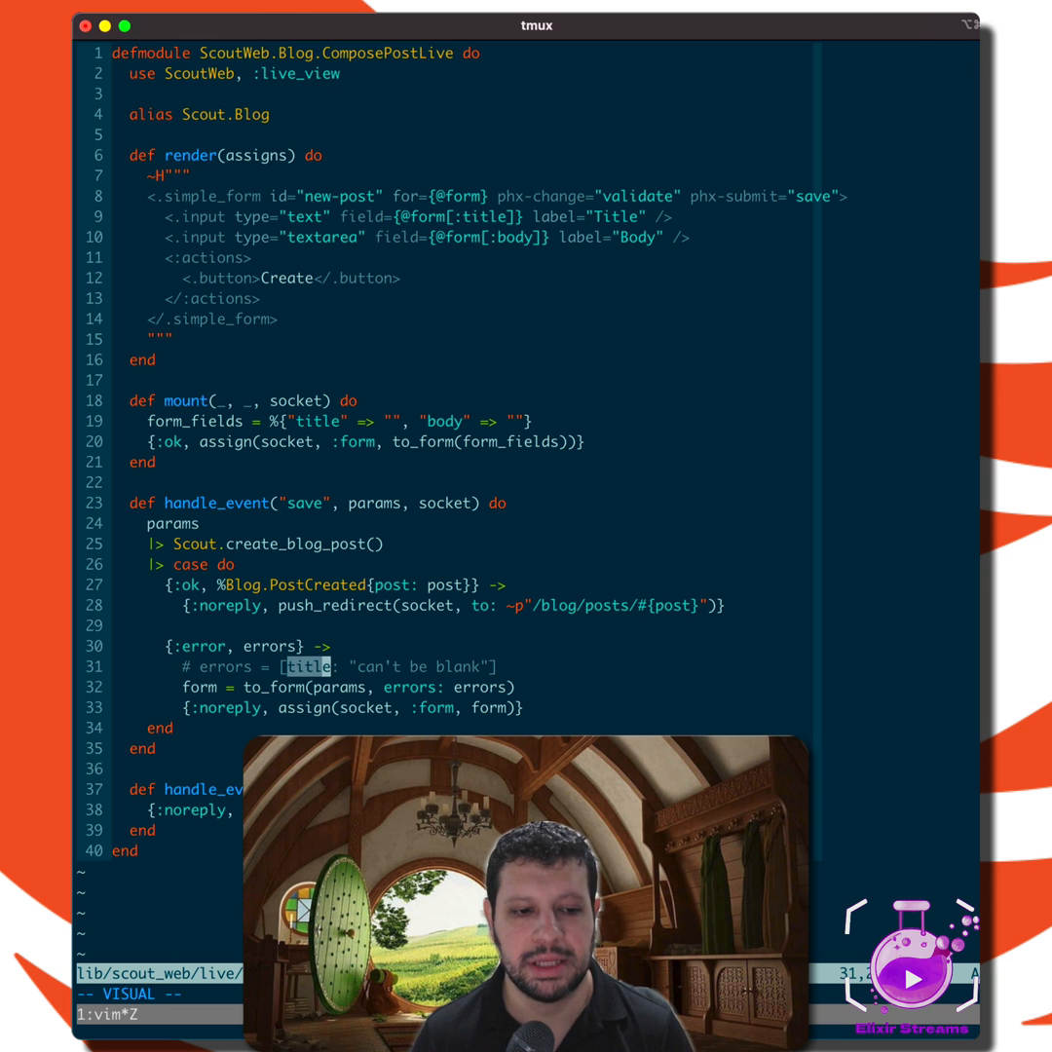
key(V)
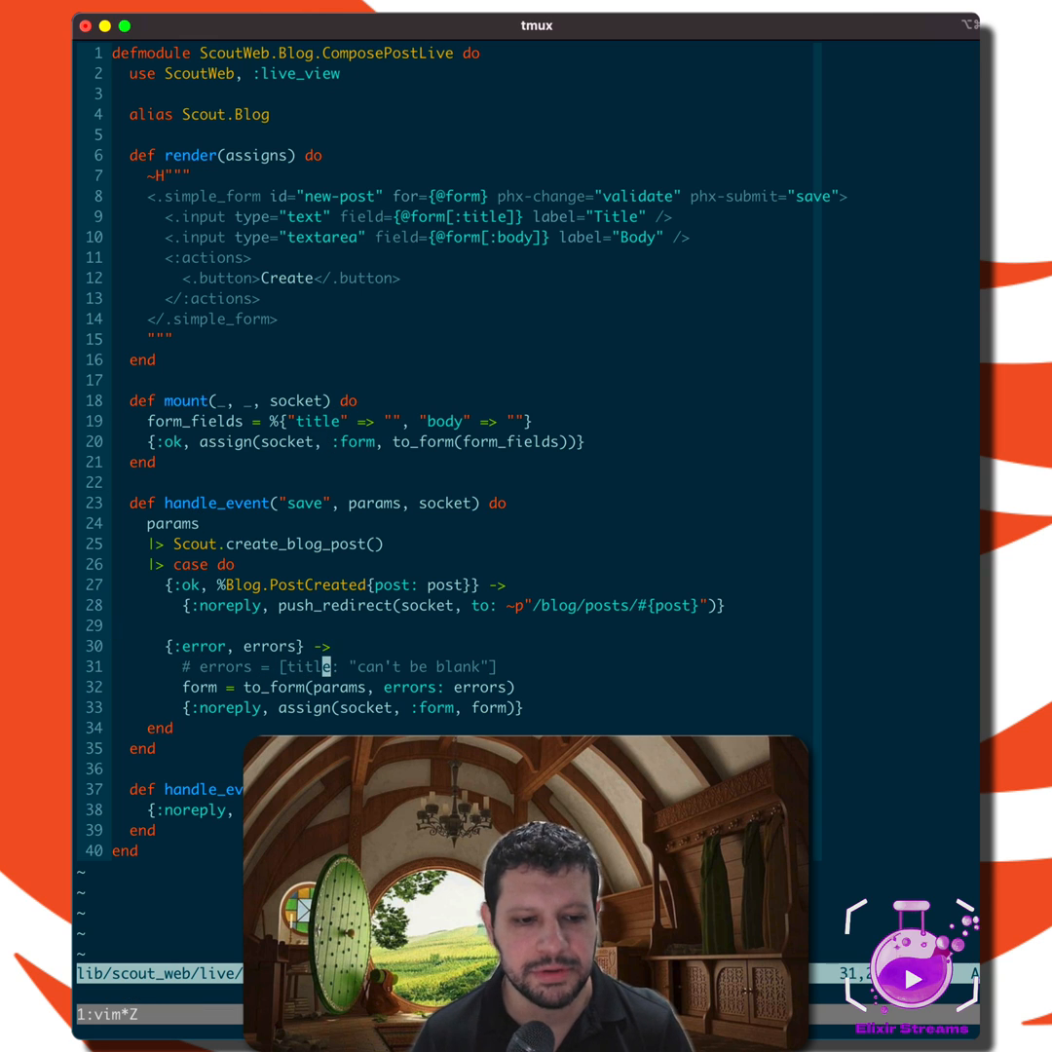
key(viw)
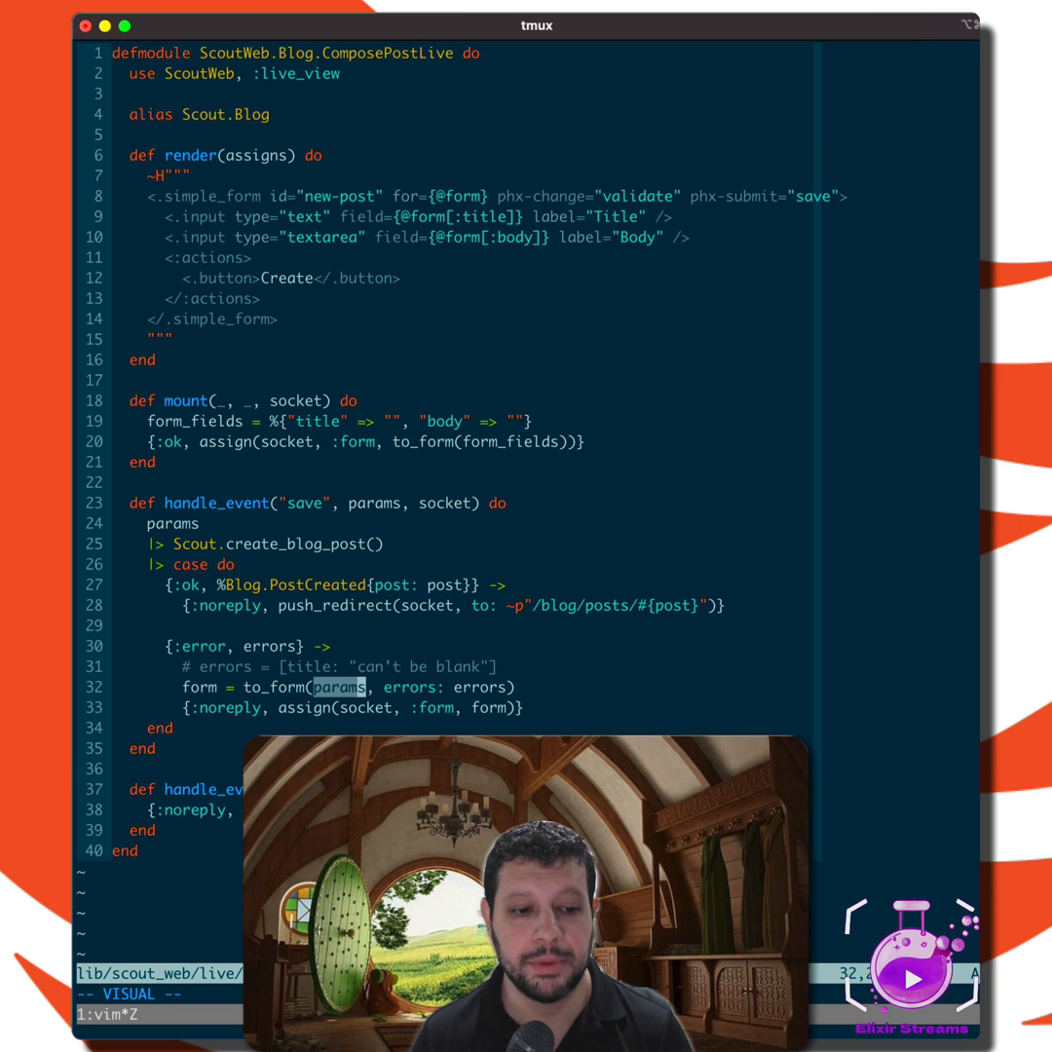